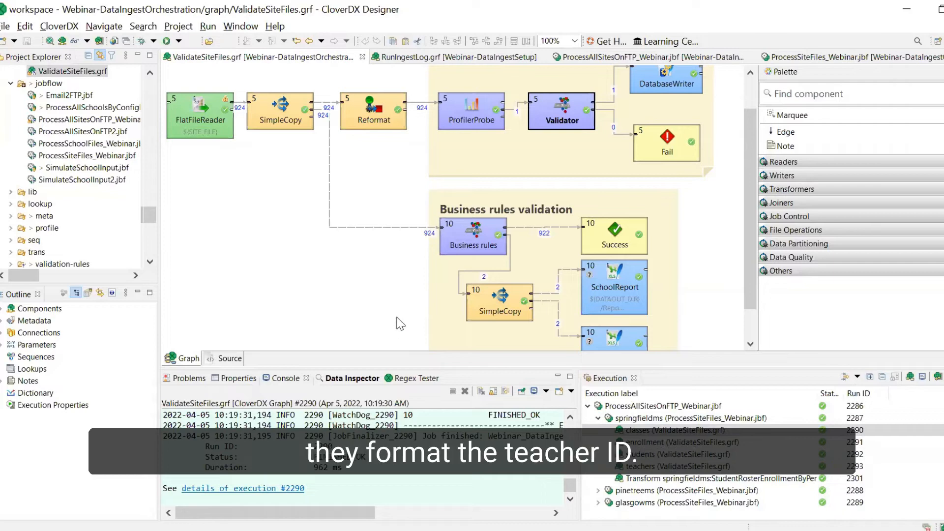
{"action": "mouse_move", "coordinate": [408, 304]}
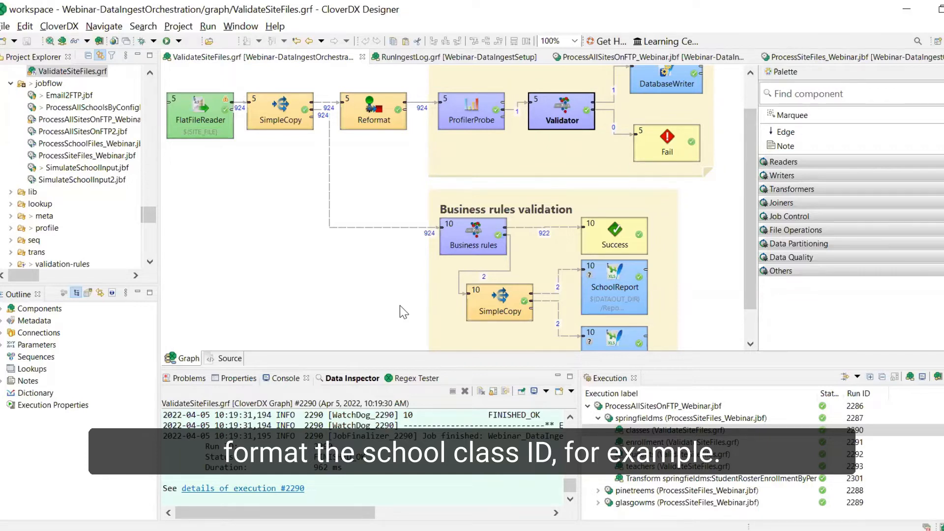
{"action": "mouse_move", "coordinate": [408, 294]}
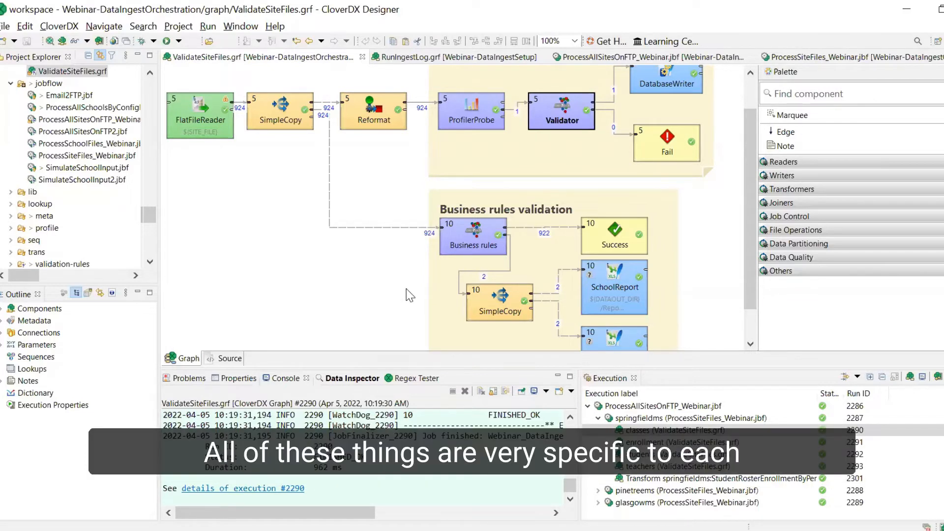
{"action": "mouse_move", "coordinate": [409, 301]}
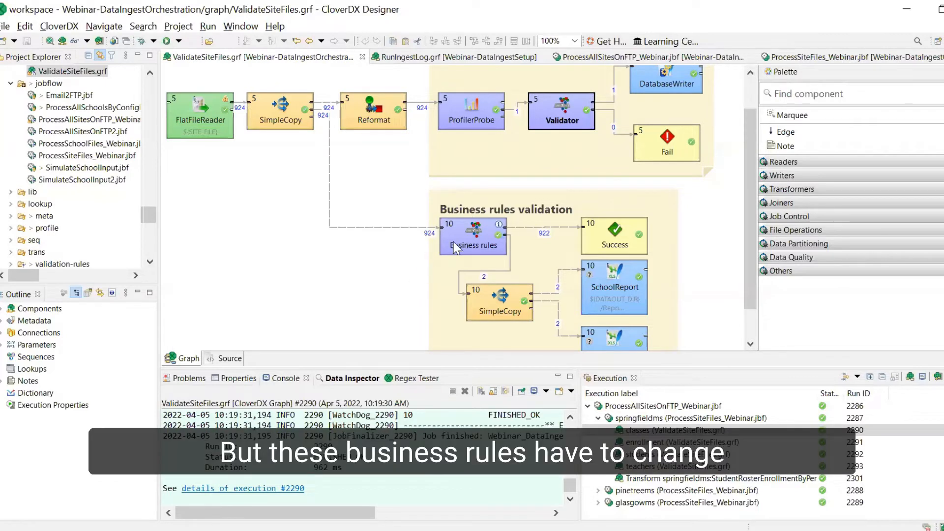
{"action": "mouse_move", "coordinate": [459, 246]}
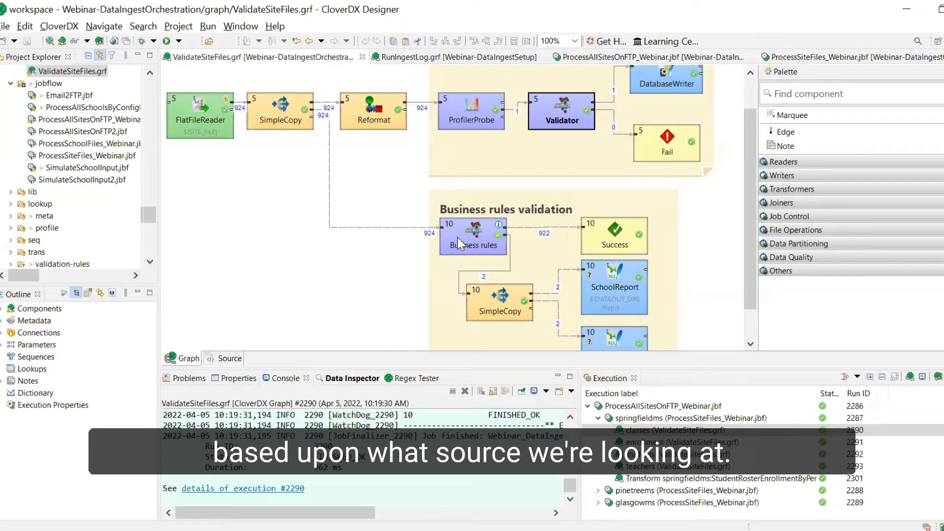
Step: View and close the Business rules Validator settings, then expand Parameters to show SITE=springfieldms
{"action": "right_click", "coordinate": [474, 244]}
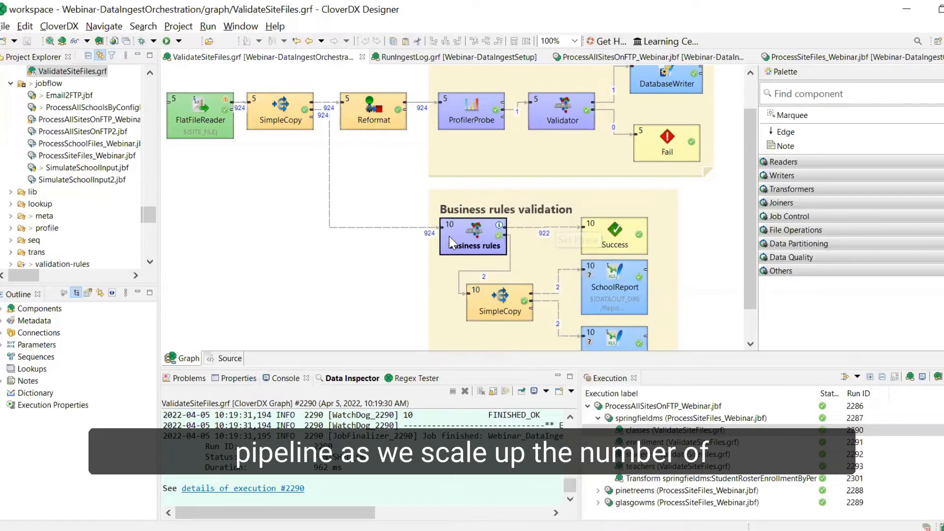
{"action": "double_click", "coordinate": [473, 236]}
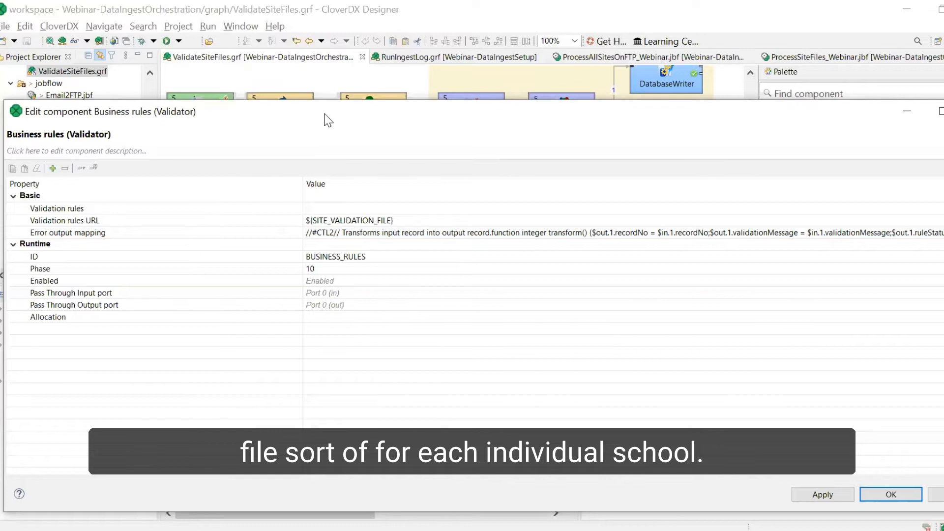
{"action": "mouse_move", "coordinate": [330, 191]}
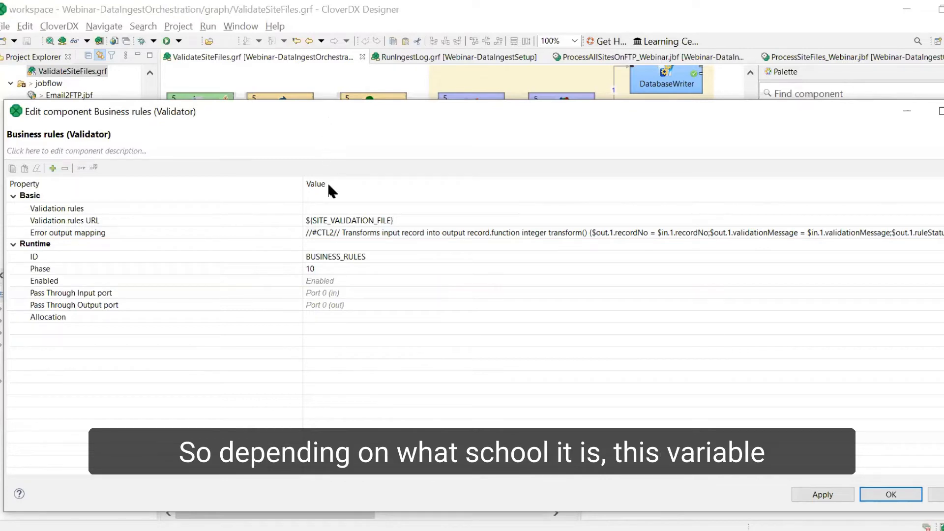
{"action": "mouse_move", "coordinate": [327, 230]}
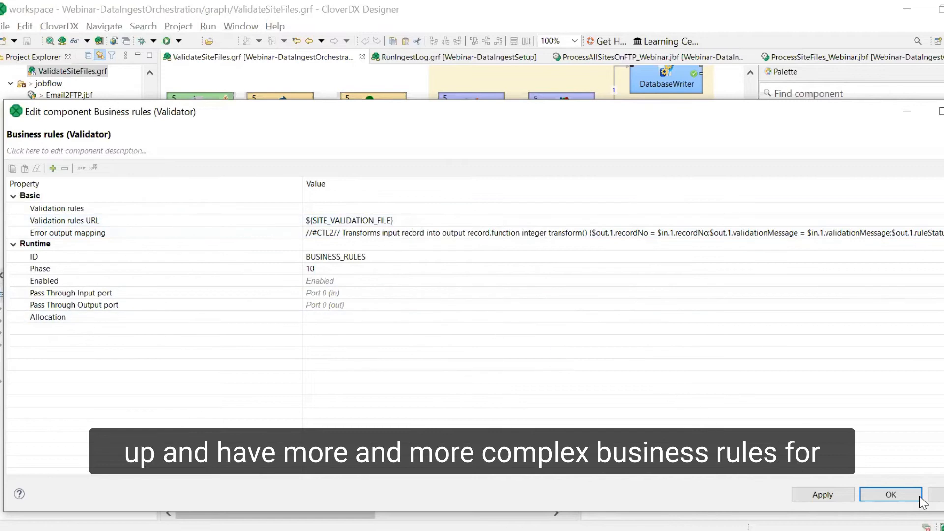
{"action": "left_click", "coordinate": [891, 495]}
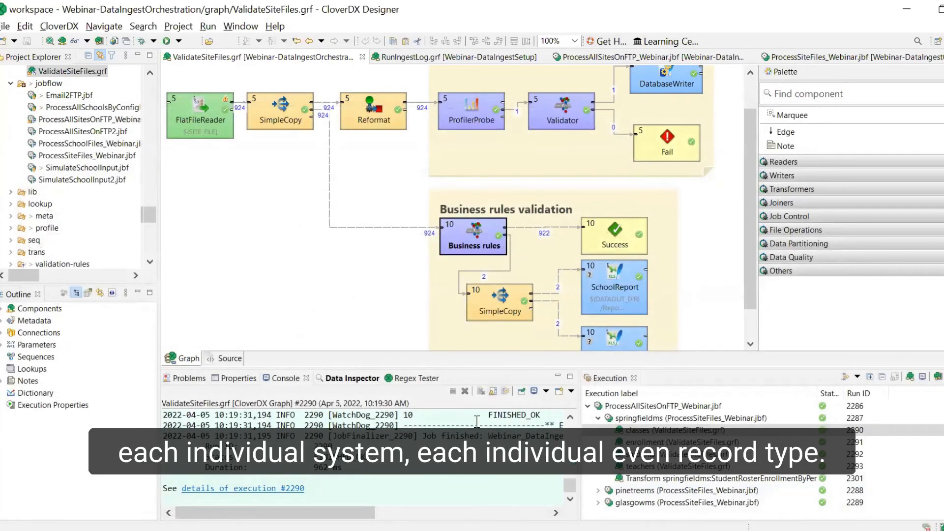
{"action": "mouse_move", "coordinate": [525, 260]}
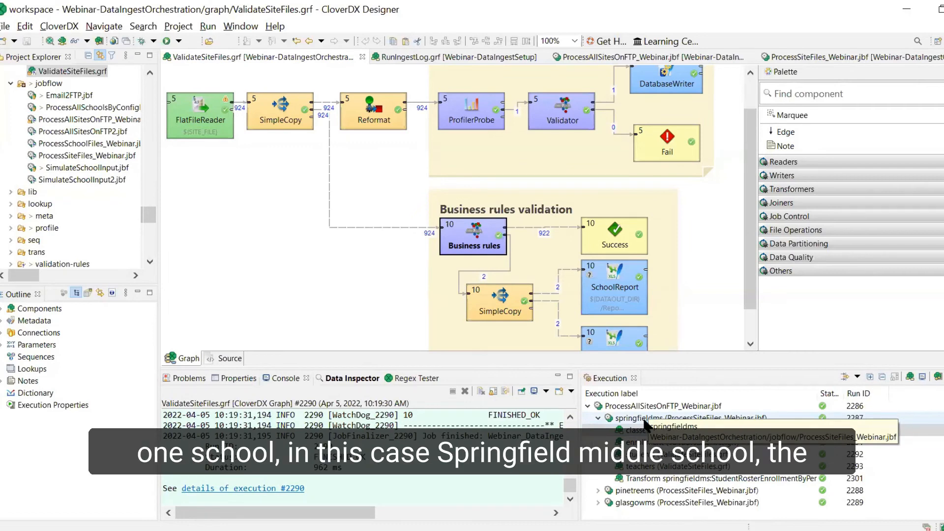
{"action": "left_click", "coordinate": [668, 430]}
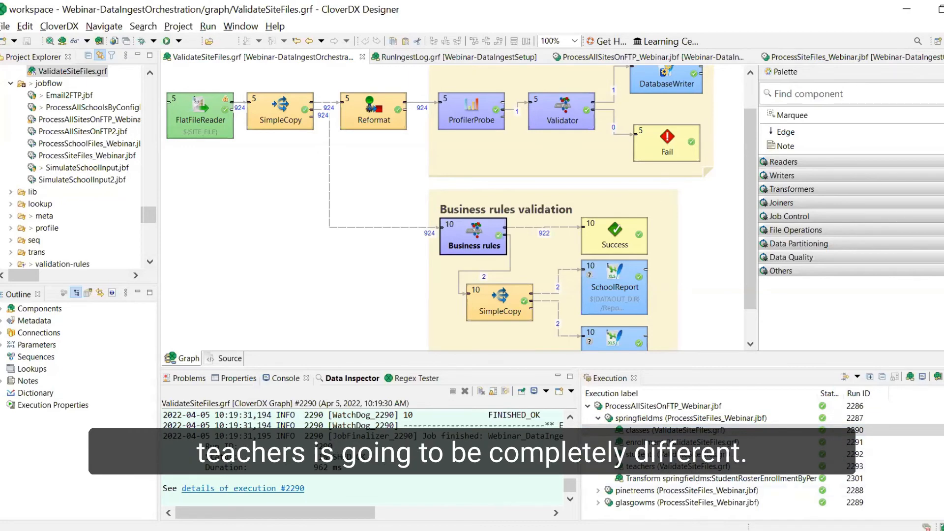
{"action": "mouse_move", "coordinate": [81, 355]}
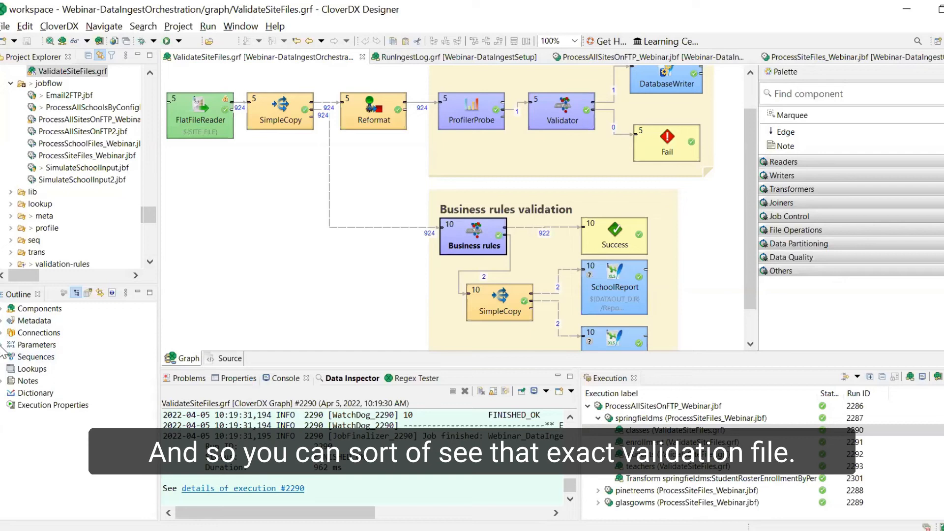
{"action": "left_click", "coordinate": [33, 344]}
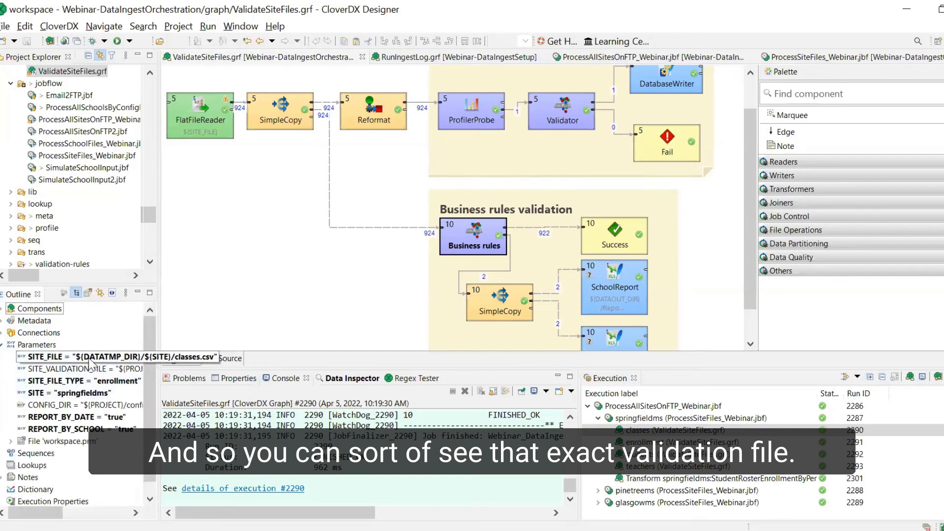